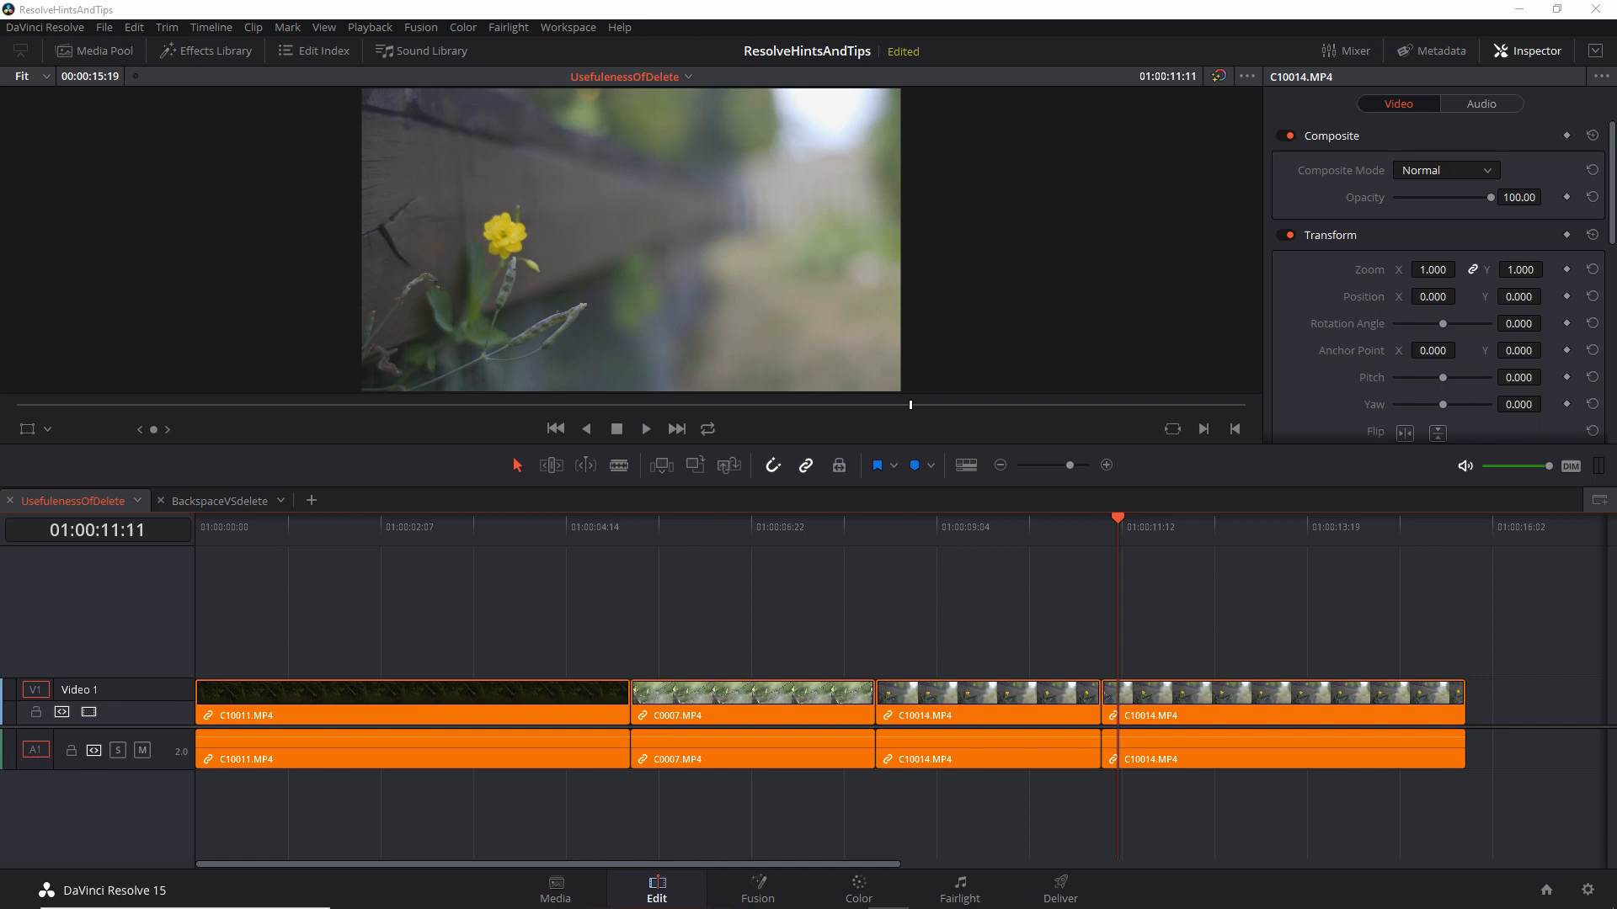
mouse_move(966, 482)
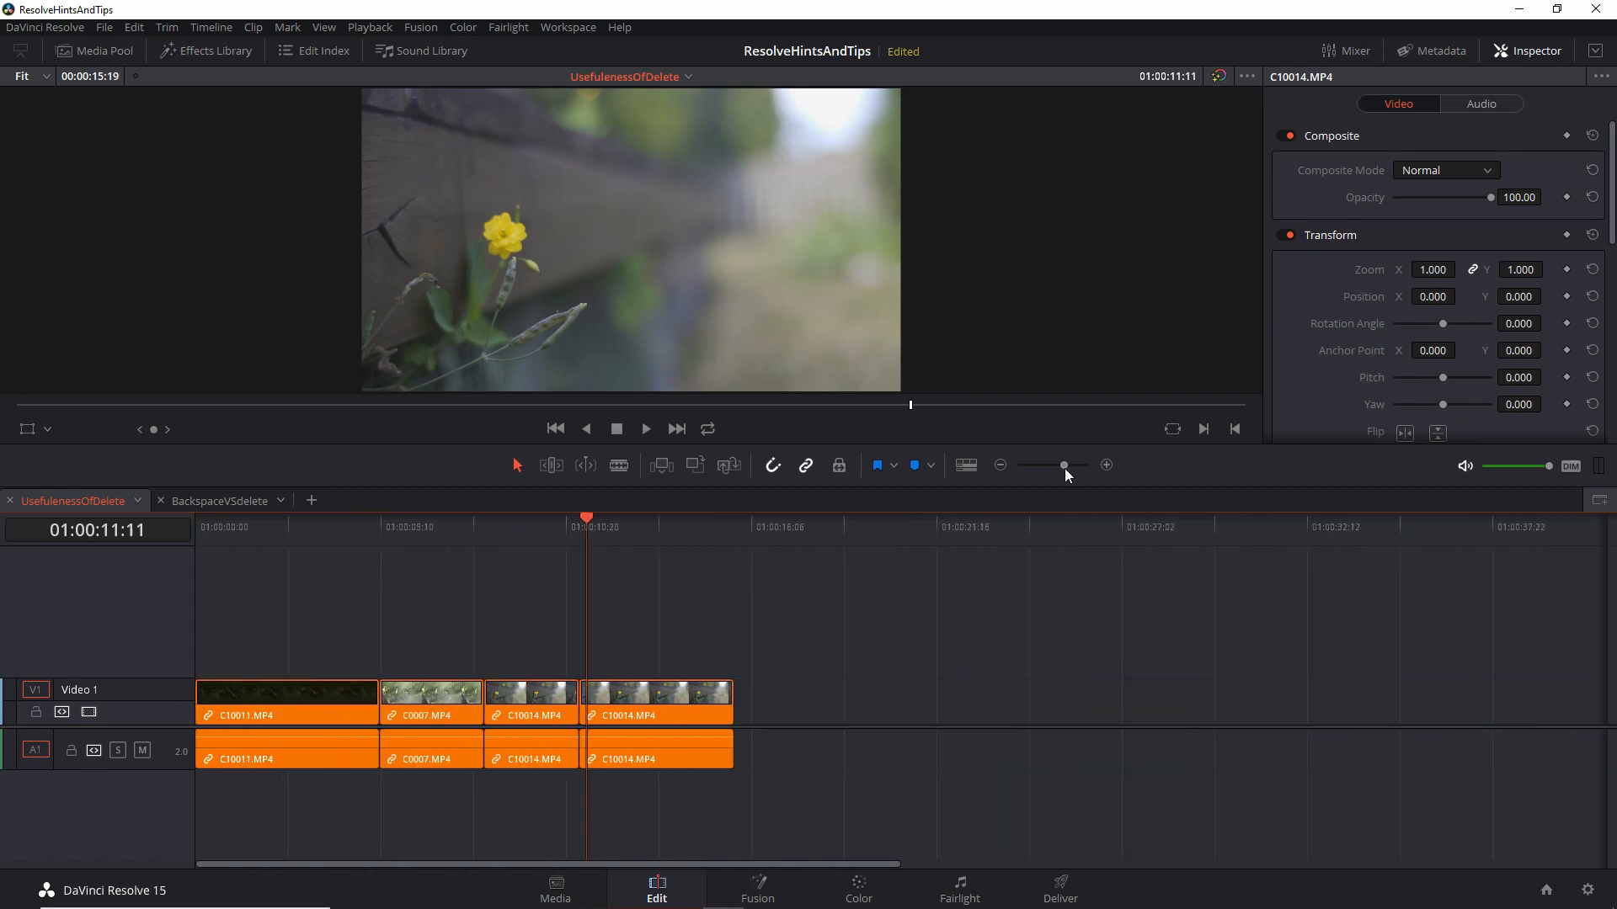
mouse_move(1073, 643)
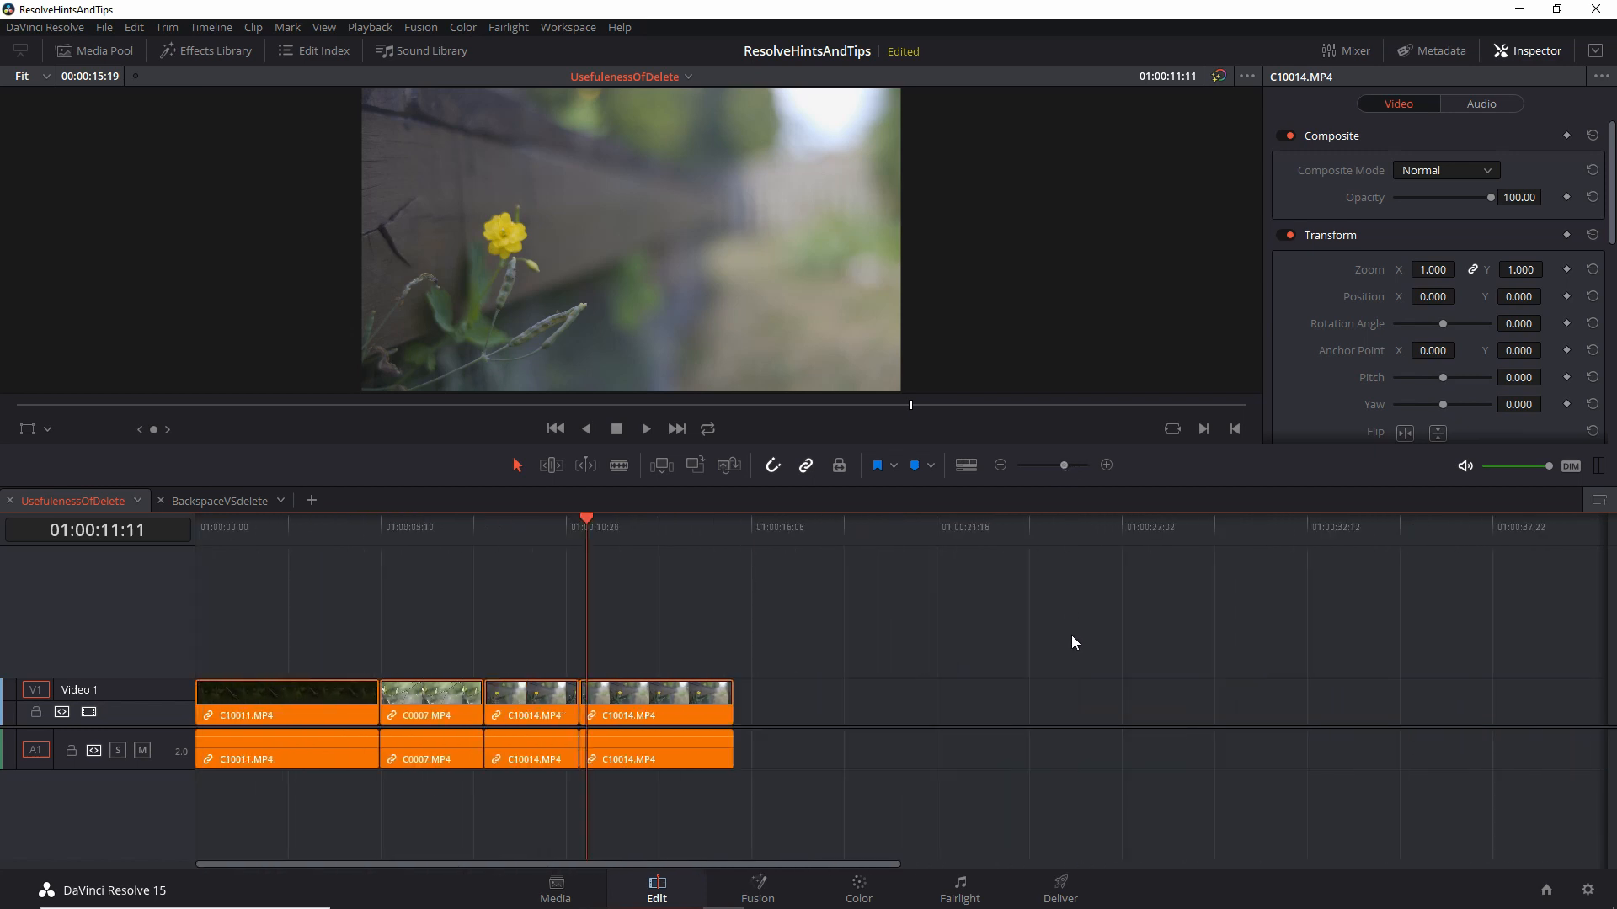
mouse_move(1098, 629)
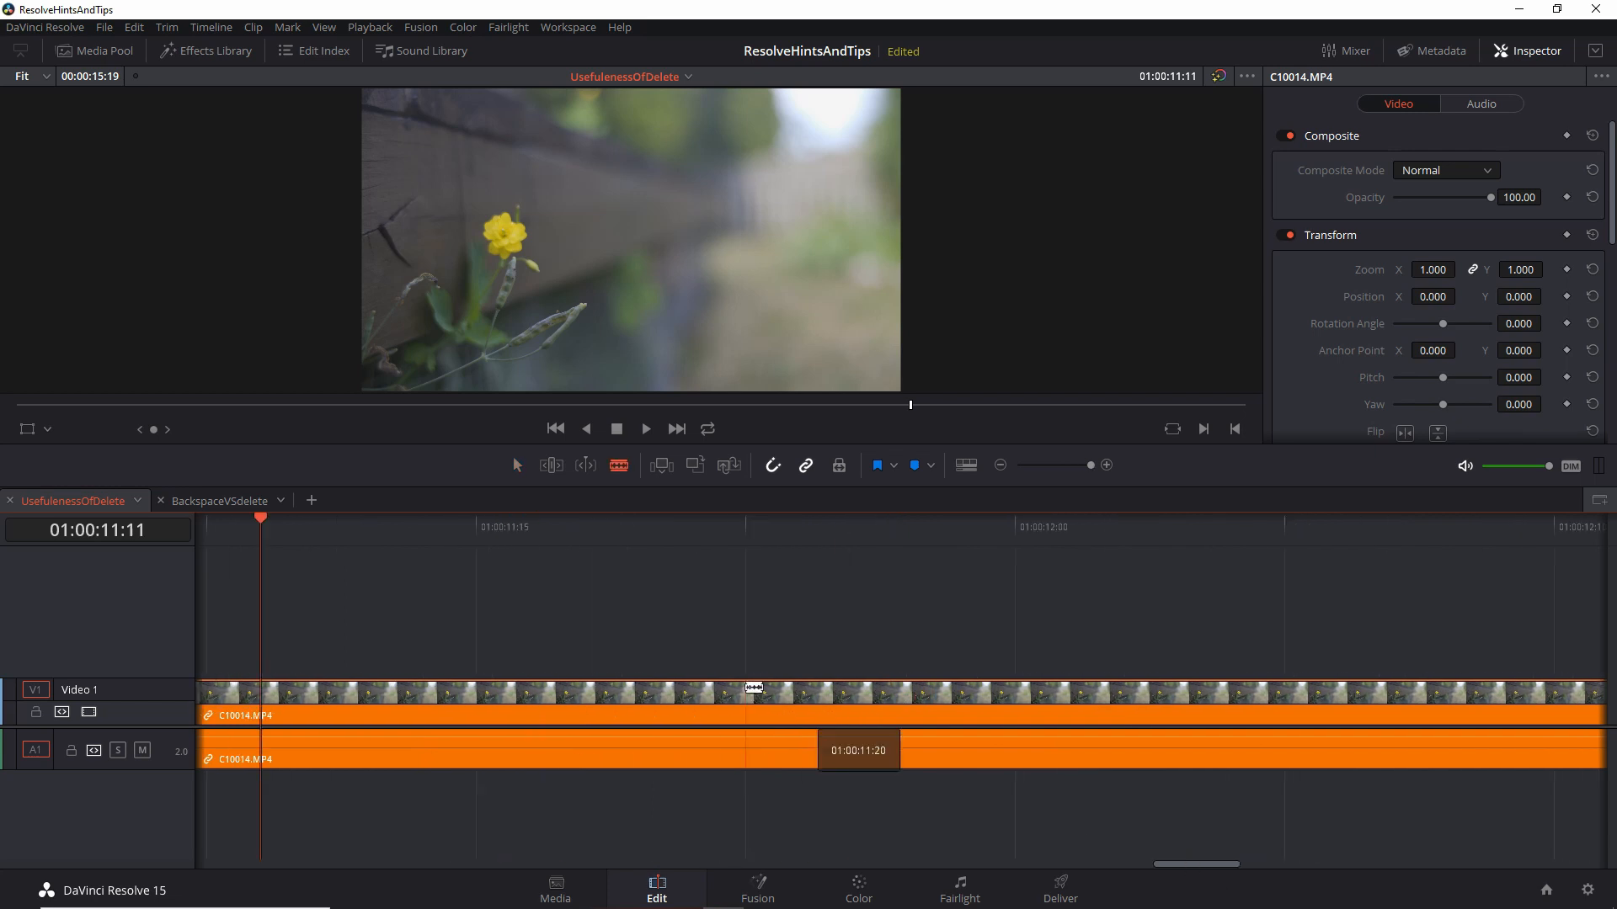
Step: Open the context menu on the C10014 piece after the cut and apply a clip colour
right_click(444, 691)
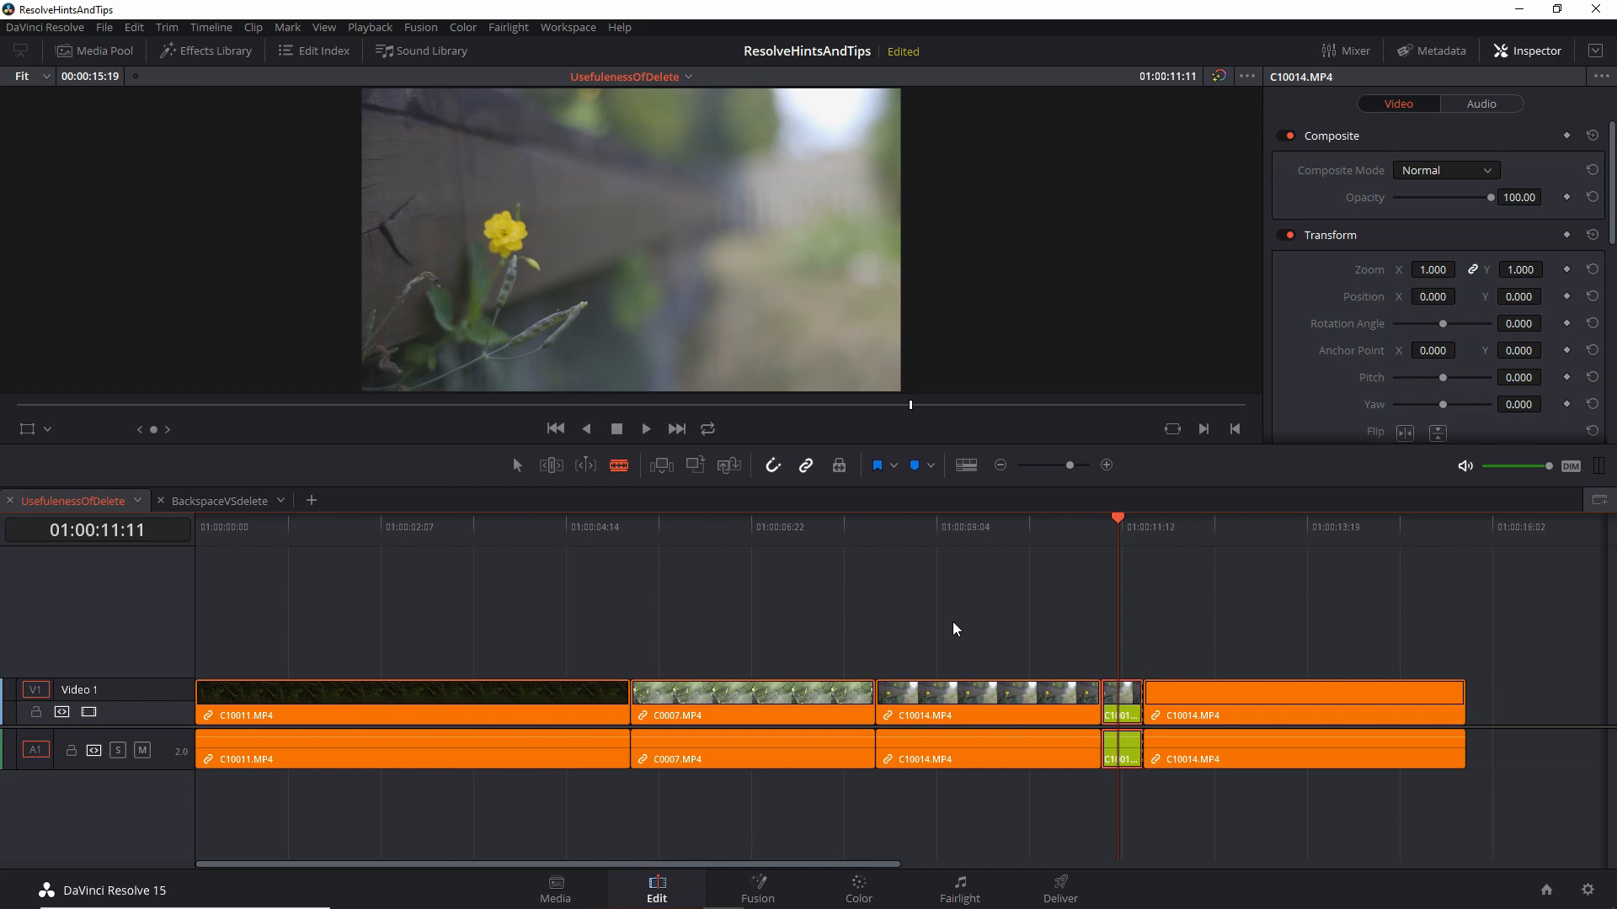
left_click(850, 547)
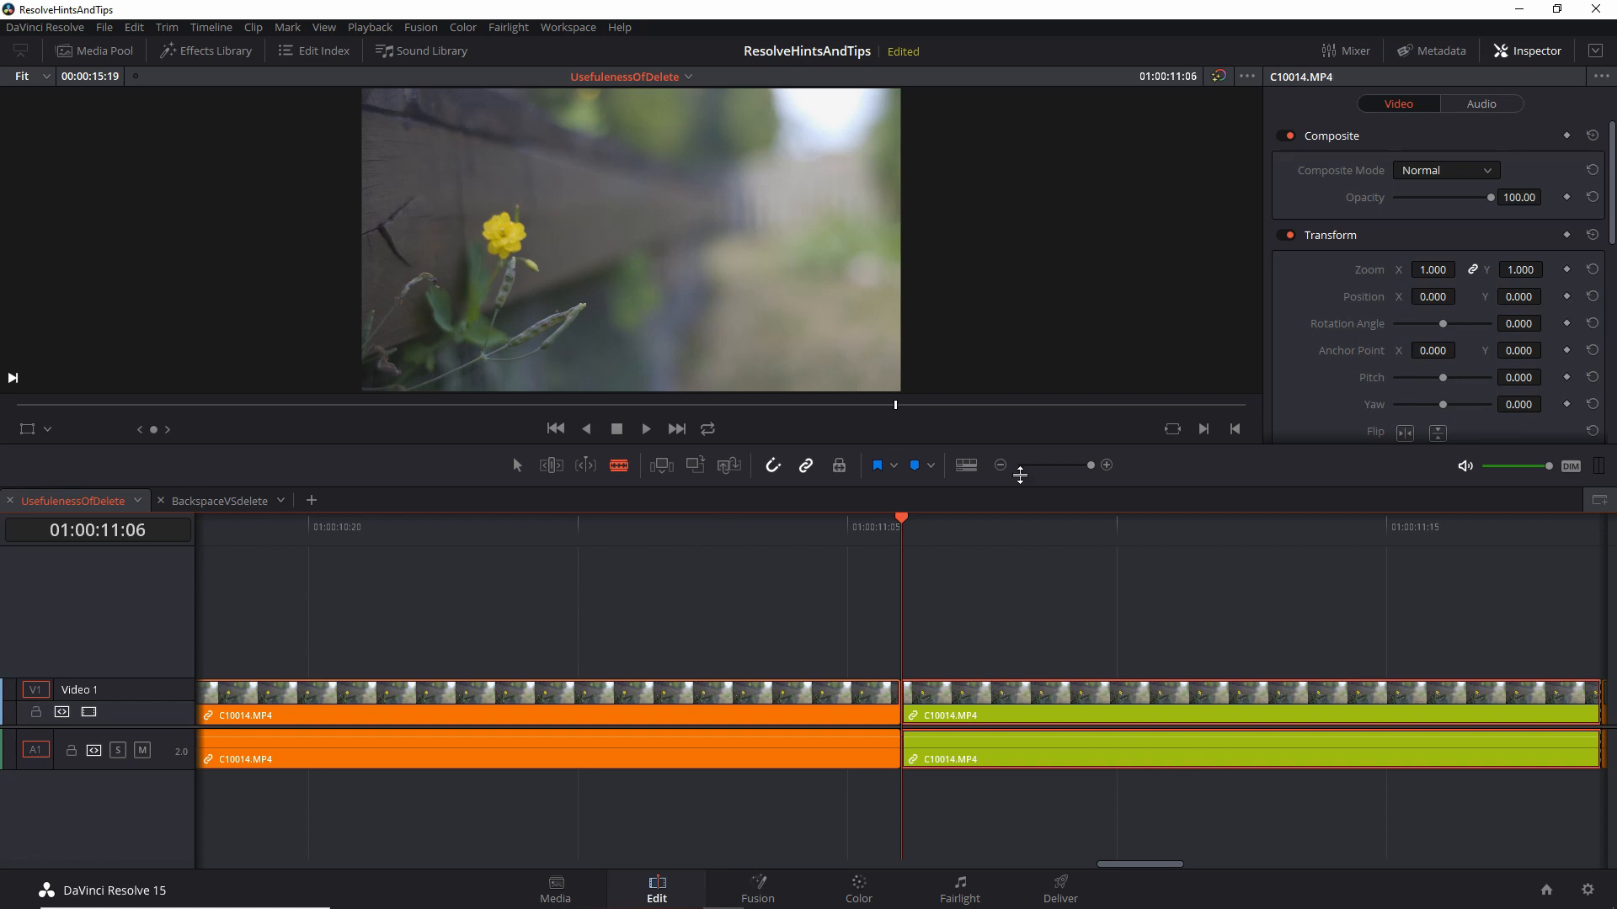
mouse_move(1096, 593)
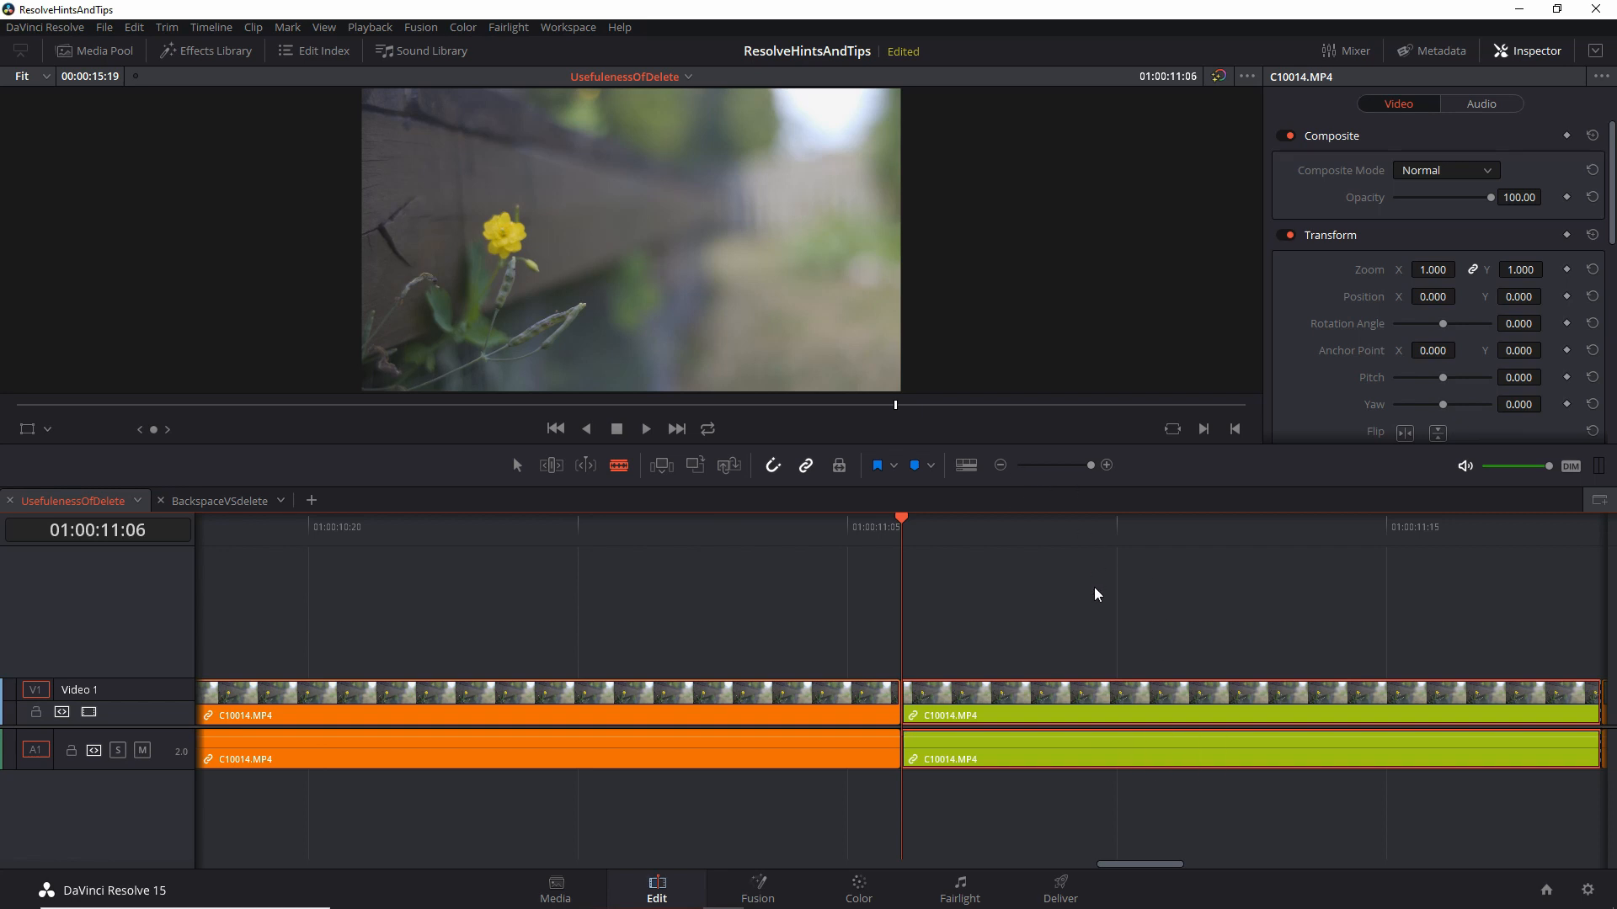